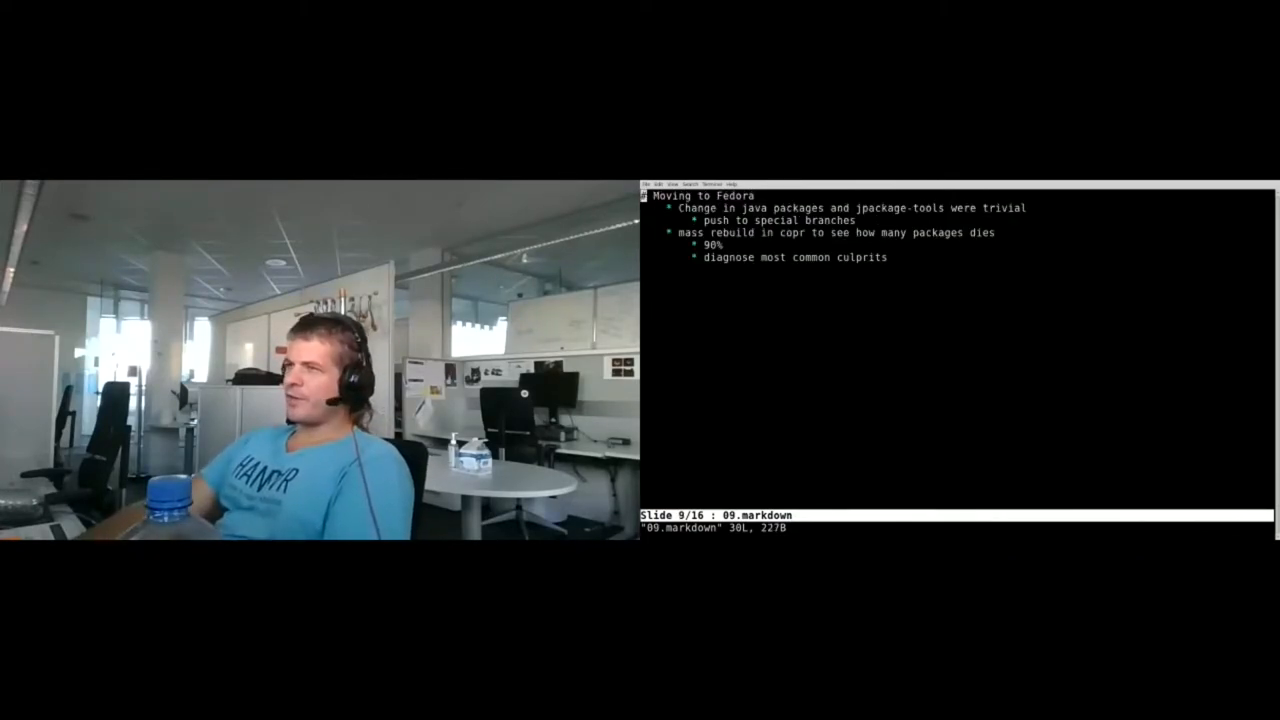
# Advance through slide 10's known culprits to slide 11, showing mass-rebuild results at about 50%.
pyautogui.press('Left')
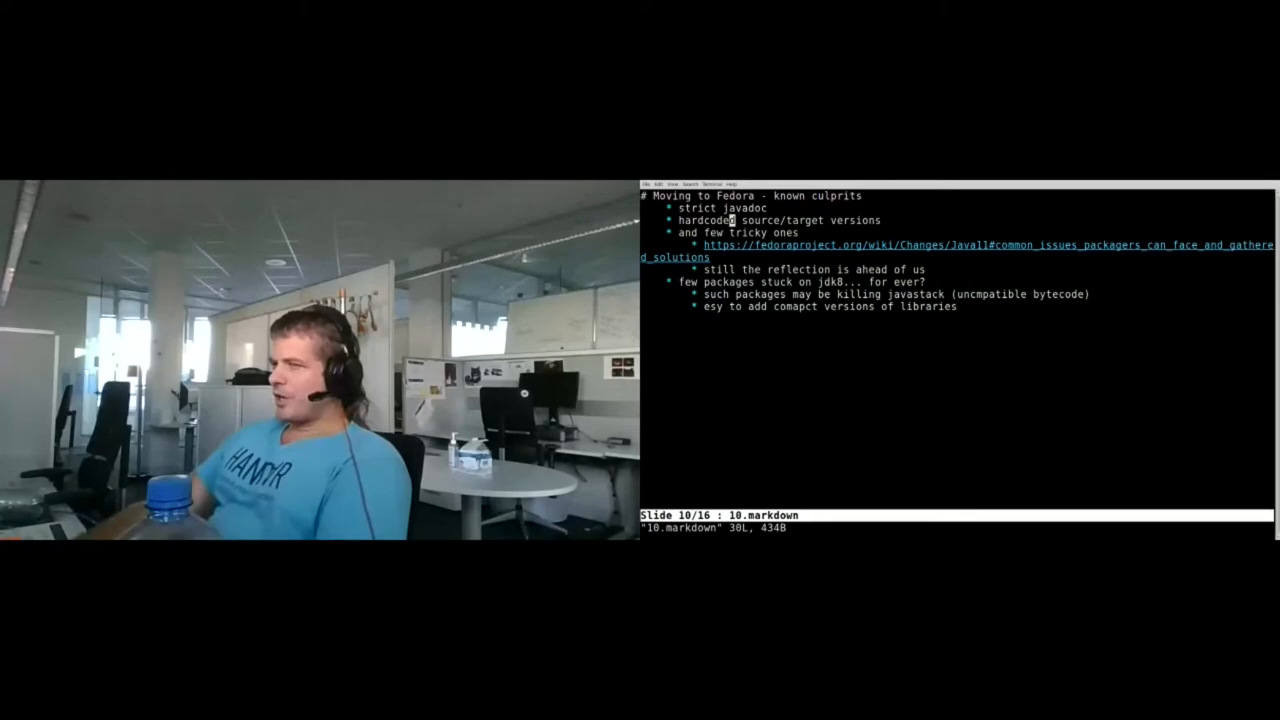
pyautogui.press('Right')
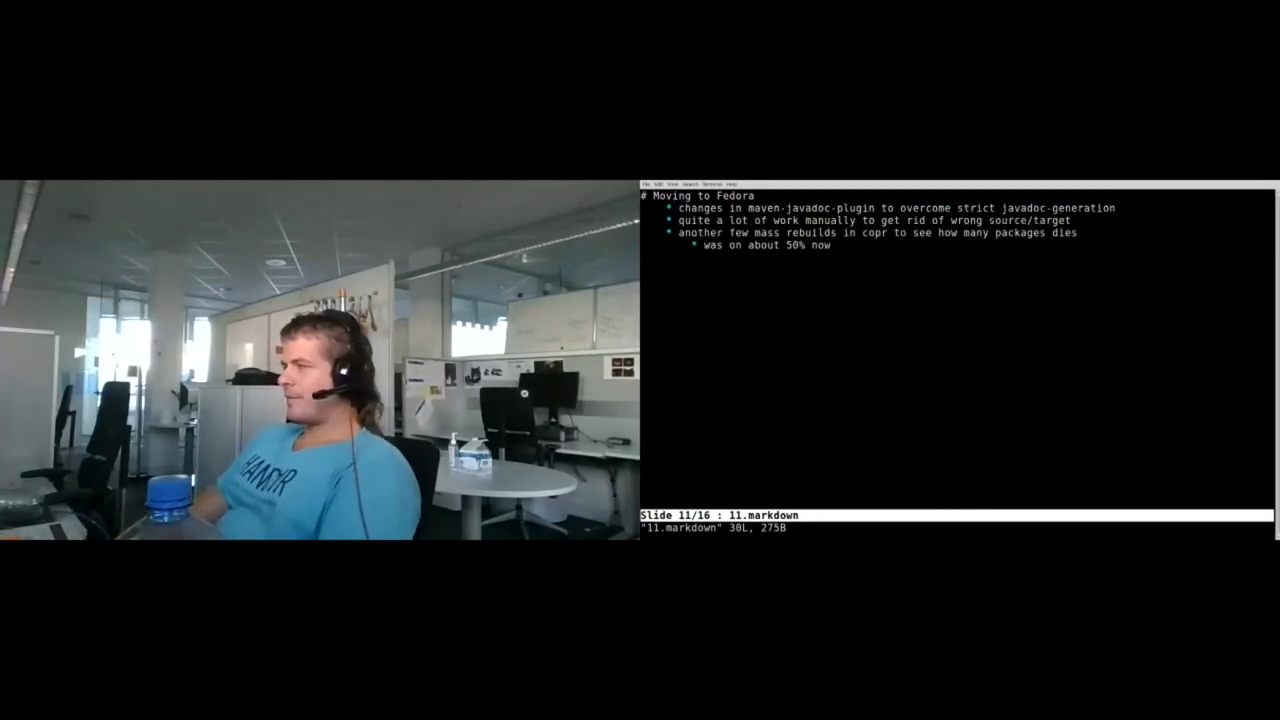